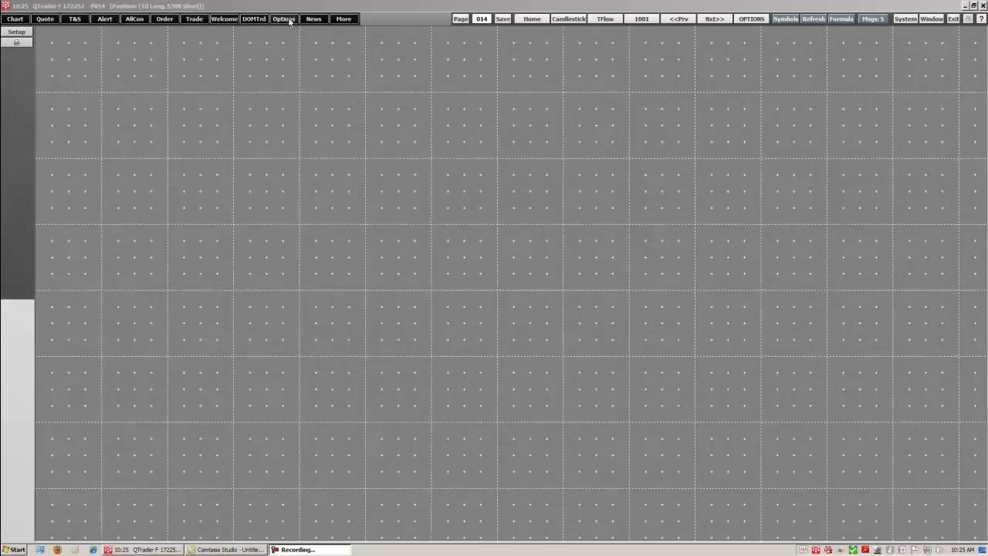
Step: Add an Options Window for E-mini S&P 500 September calls to the empty page
{"action": "left_click", "coordinate": [283, 18]}
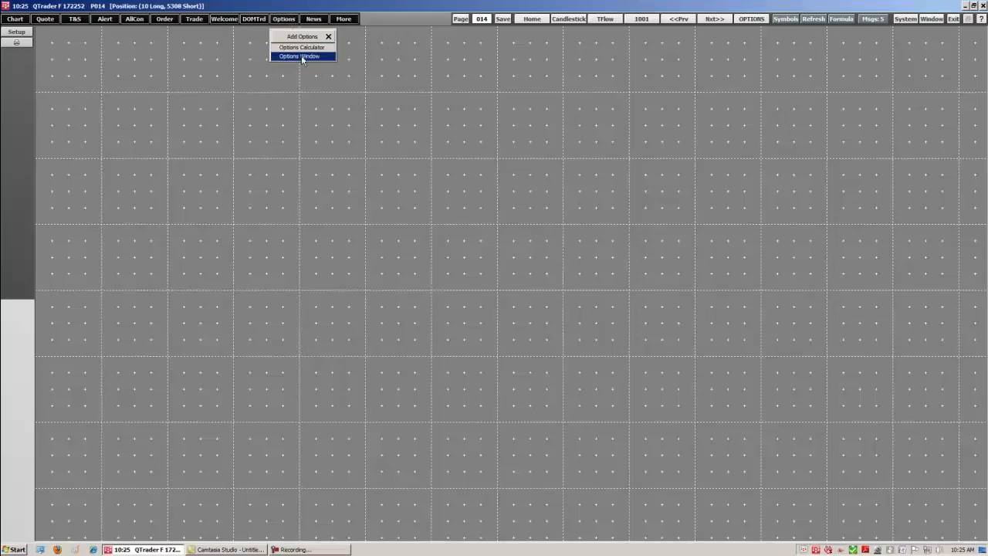
{"action": "left_click", "coordinate": [299, 55]}
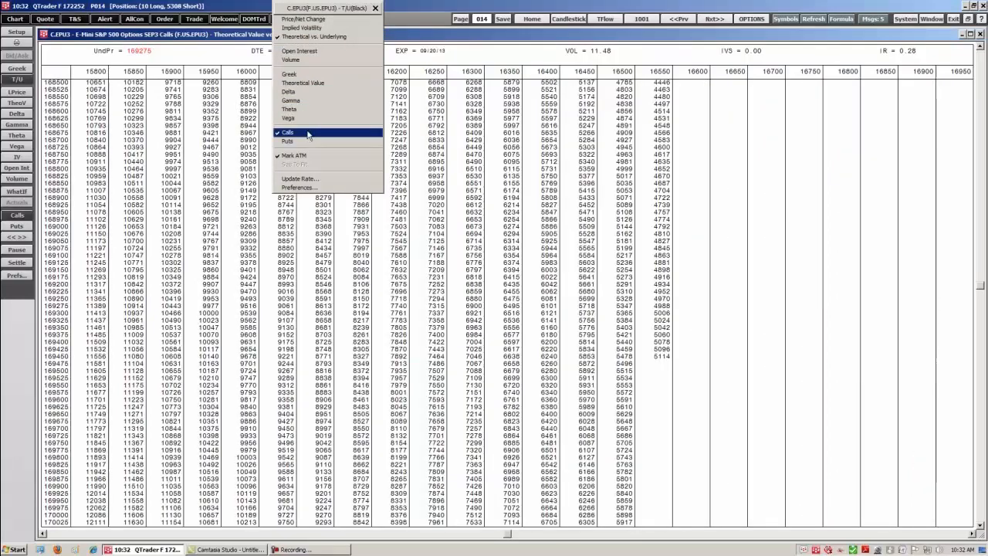
Step: Toggle Calls/Puts so puts appear alongside calls in the options window
{"action": "left_click", "coordinate": [287, 142]}
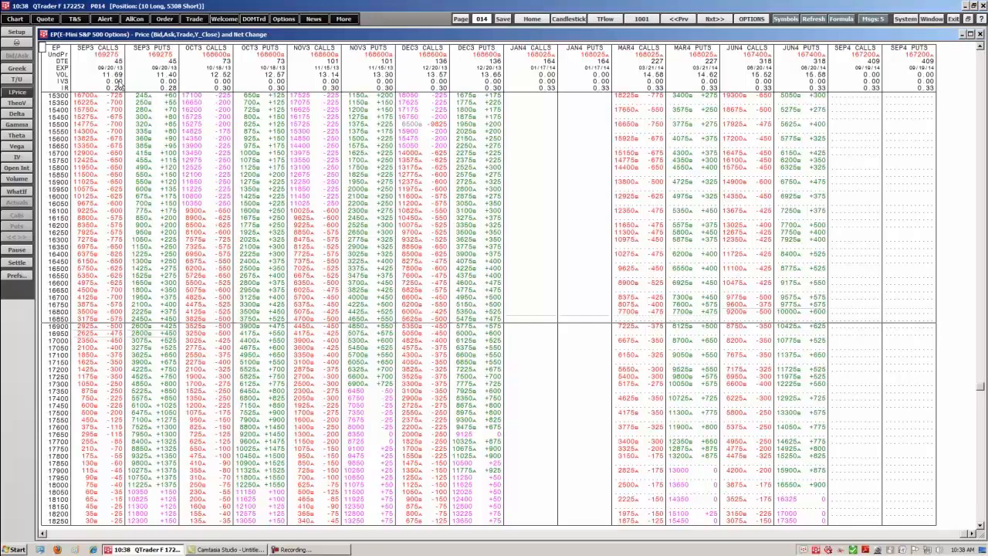
{"action": "mouse_move", "coordinate": [127, 85]}
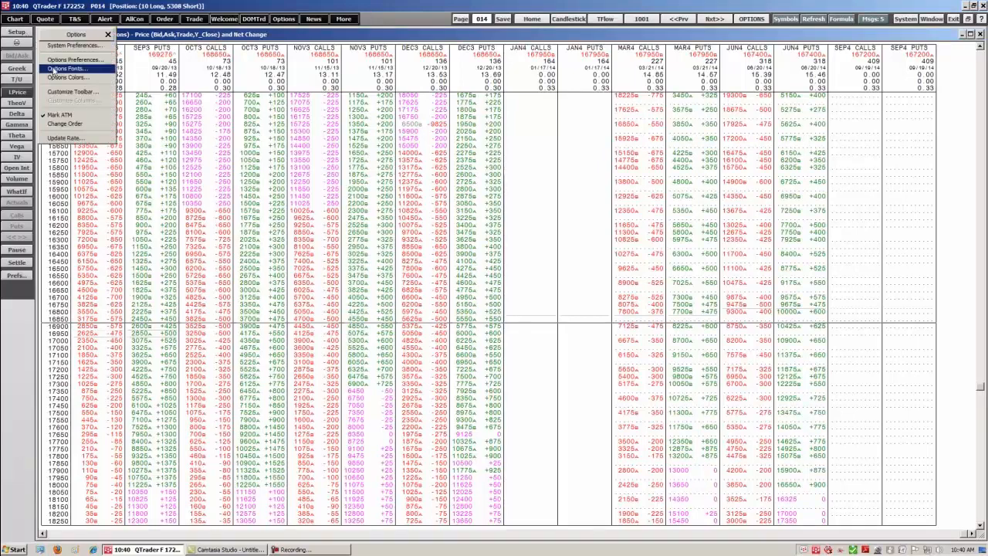
{"action": "mouse_move", "coordinate": [74, 59]}
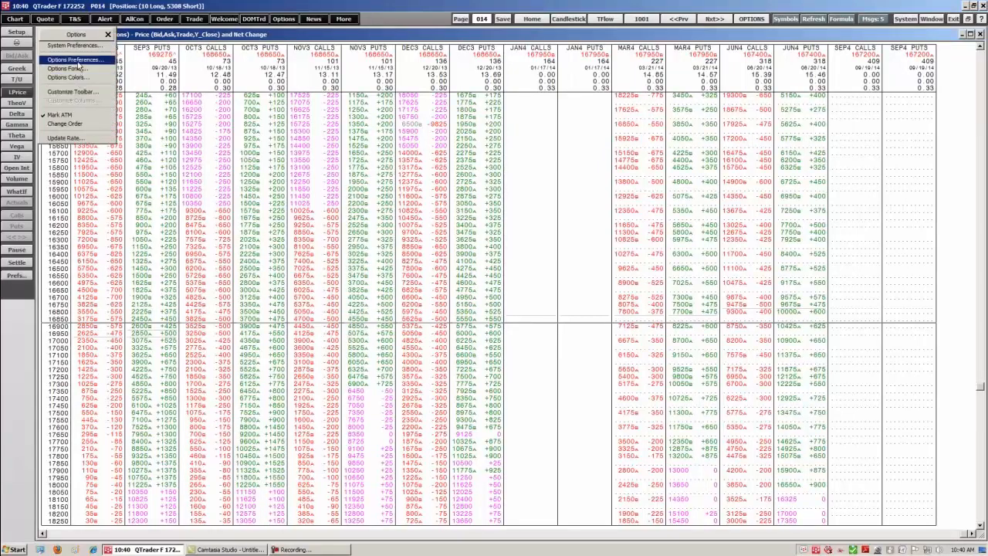
Step: In Options Preferences, set the View tab's column order to Puts/Calls and apply
{"action": "left_click", "coordinate": [73, 59]}
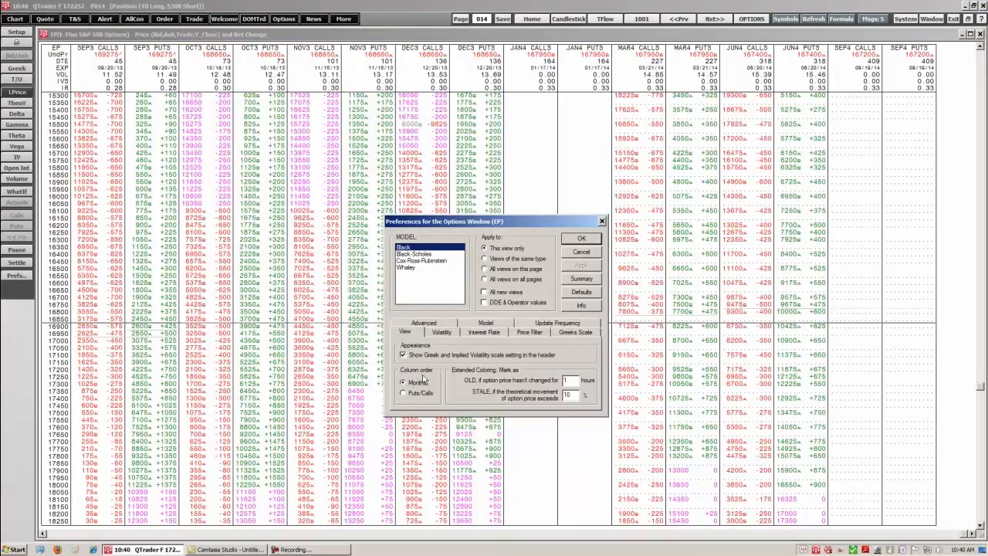
{"action": "left_click", "coordinate": [403, 393]}
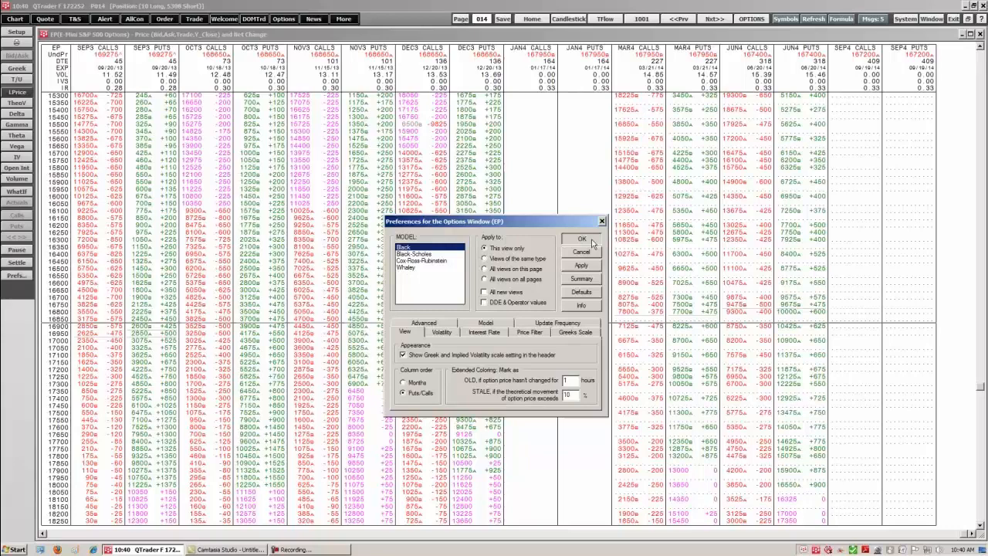
{"action": "left_click", "coordinate": [582, 238]}
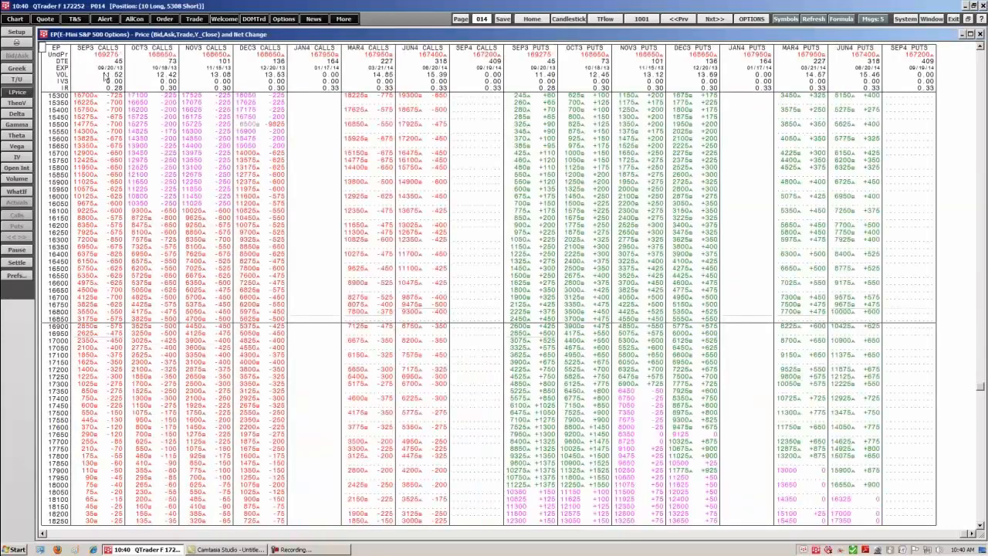
{"action": "mouse_move", "coordinate": [474, 69]}
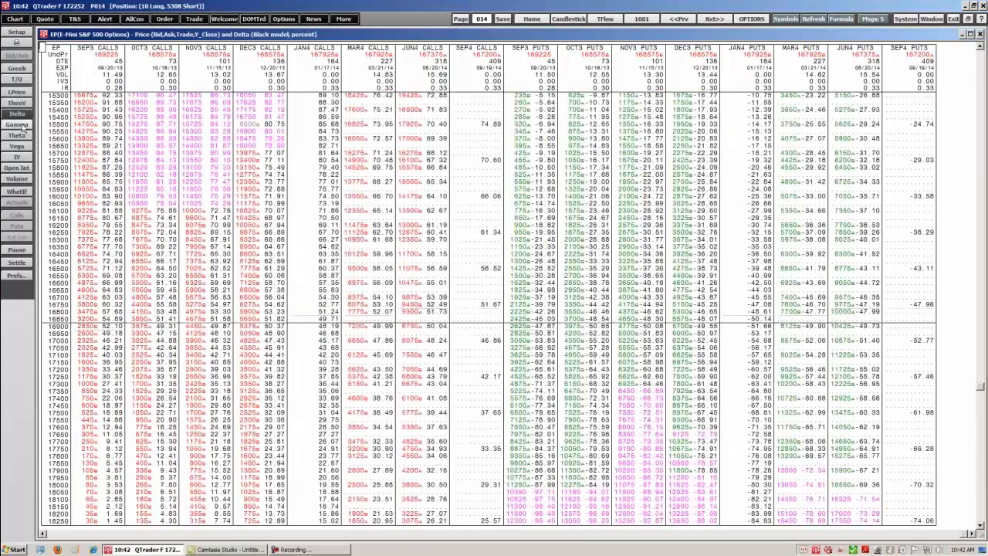
Step: Switch the displayed Greek to theta, then vega, beside the option prices
{"action": "left_click", "coordinate": [16, 135]}
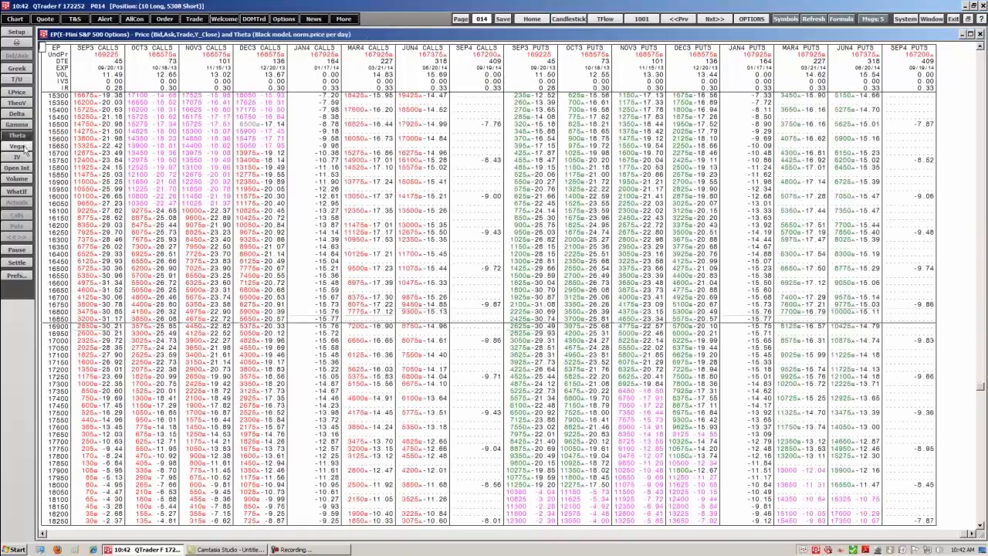
{"action": "left_click", "coordinate": [16, 146]}
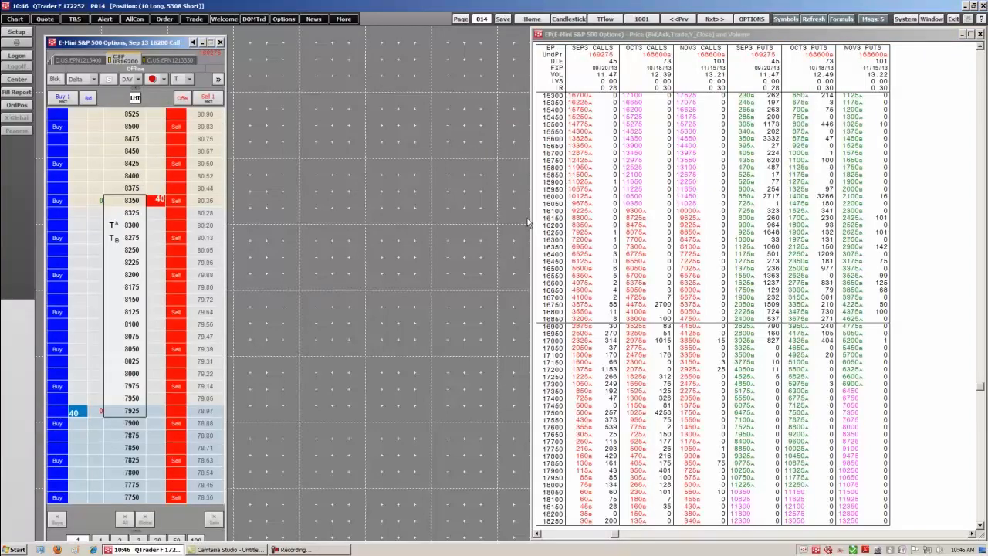
Step: From the Sep 16350 call's context menu, open a snap quote for that option
{"action": "right_click", "coordinate": [571, 224]}
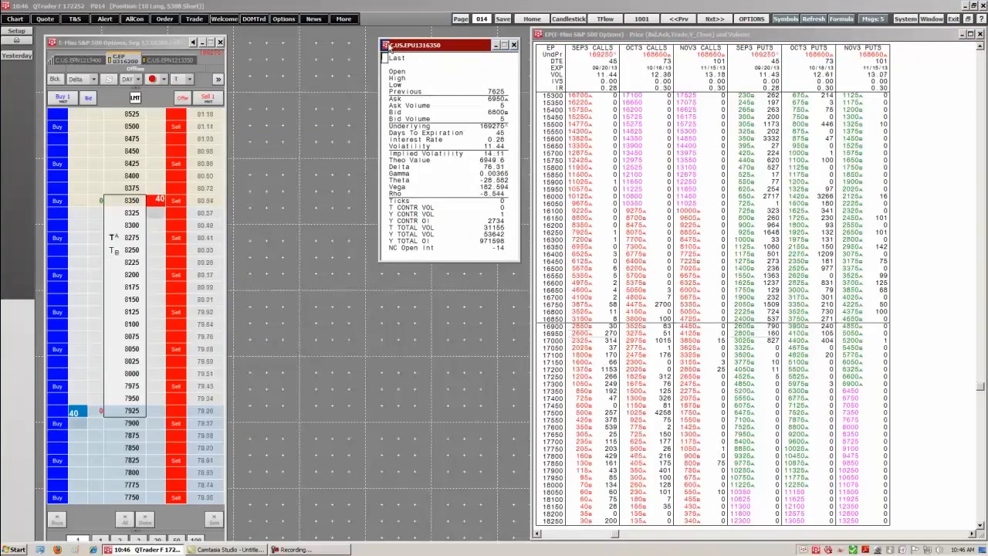
{"action": "left_click", "coordinate": [386, 44]}
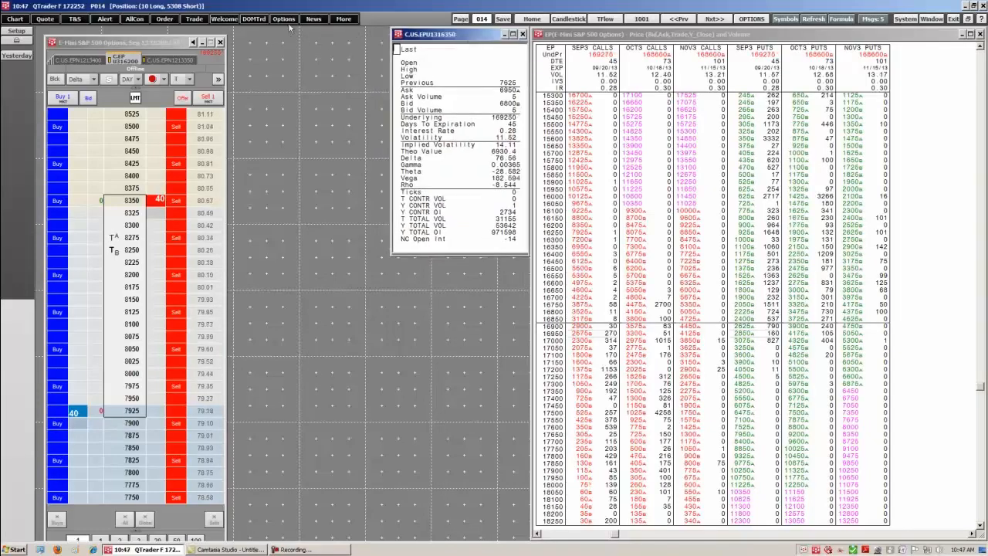
Step: Add an Options Calculator for the Sep 16350 S&P mini call
{"action": "left_click", "coordinate": [284, 19]}
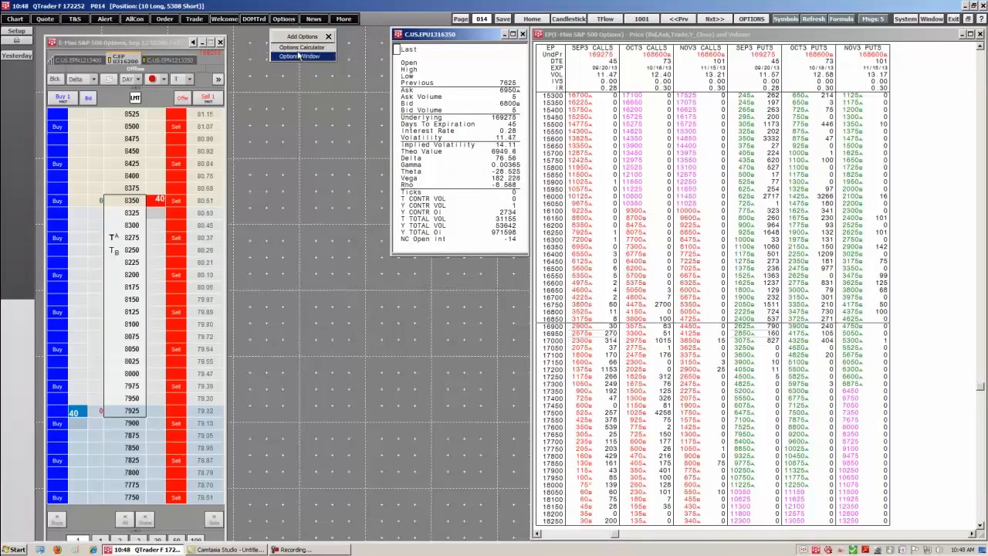
{"action": "left_click", "coordinate": [301, 47]}
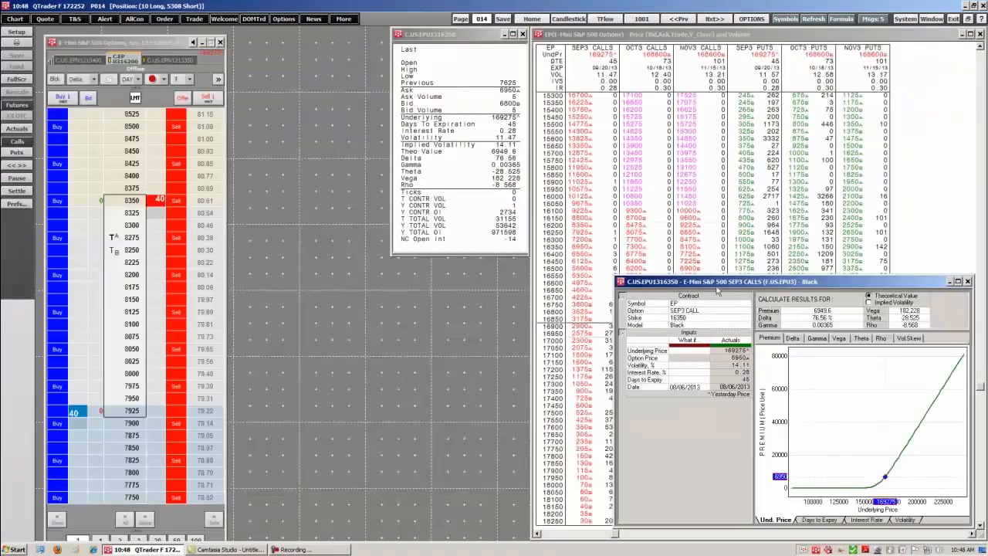
{"action": "mouse_move", "coordinate": [396, 303]}
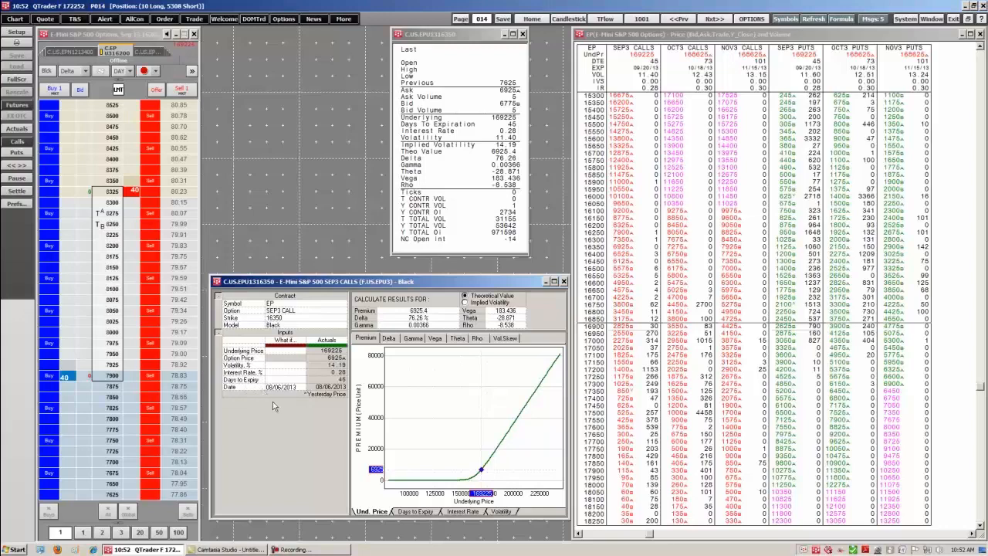
{"action": "mouse_move", "coordinate": [292, 357]}
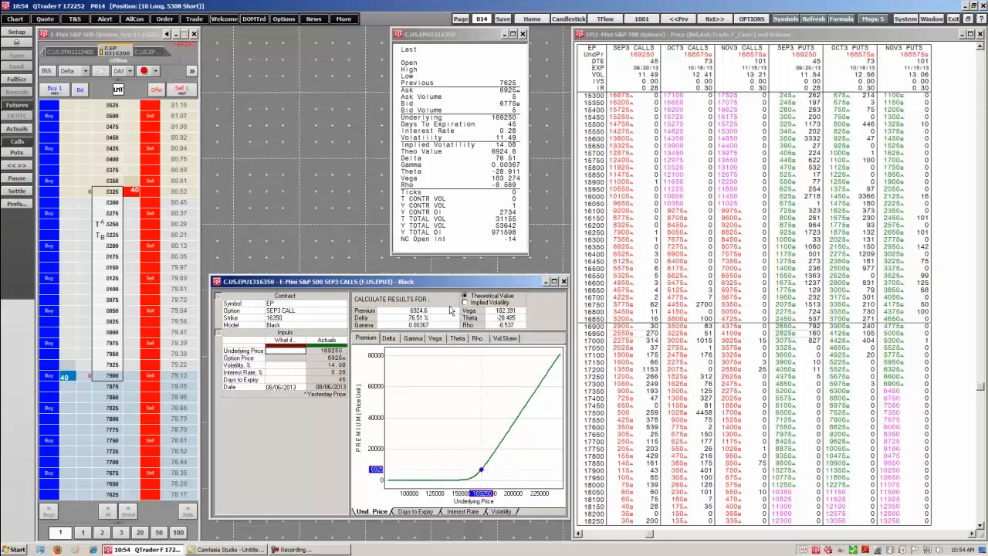
{"action": "mouse_move", "coordinate": [469, 378]}
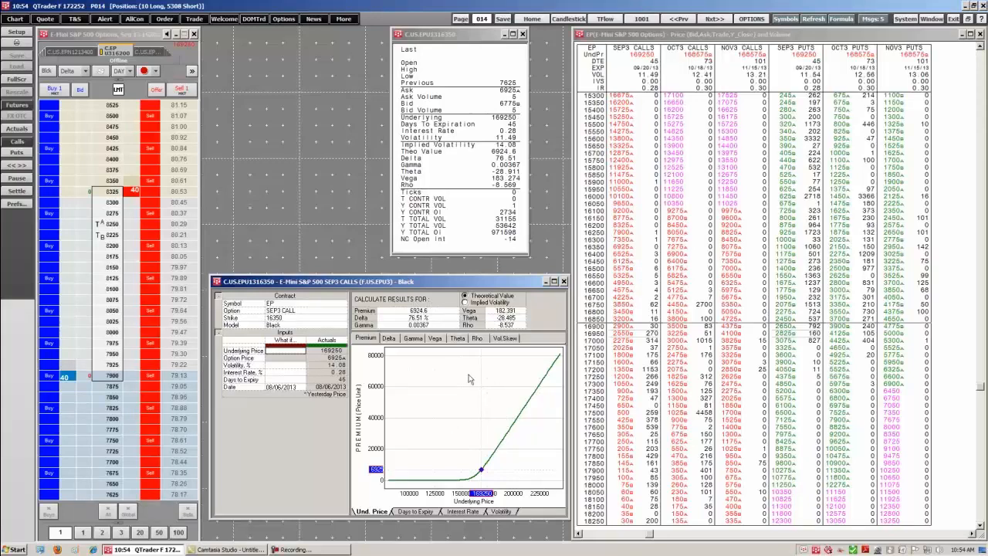
{"action": "mouse_move", "coordinate": [443, 319]}
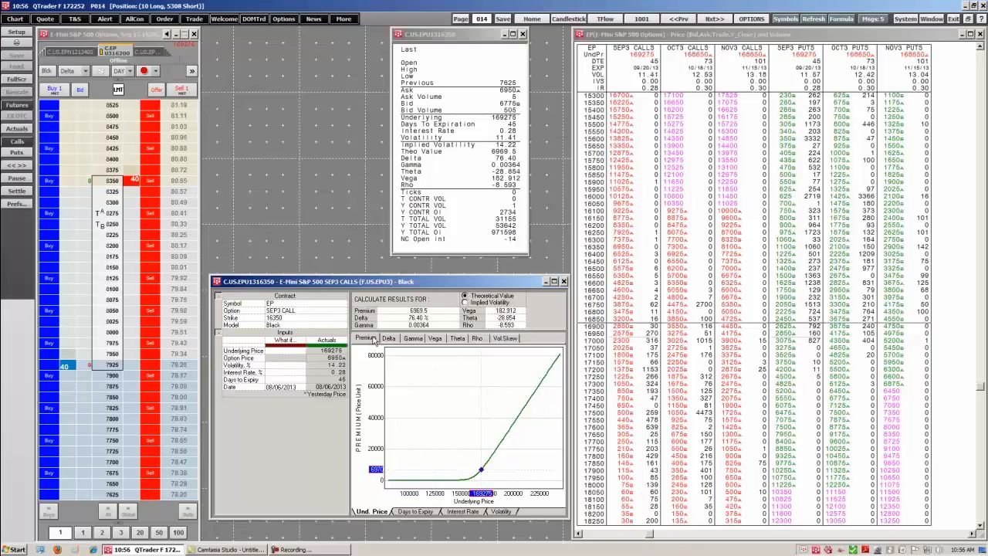
{"action": "left_click", "coordinate": [413, 338]}
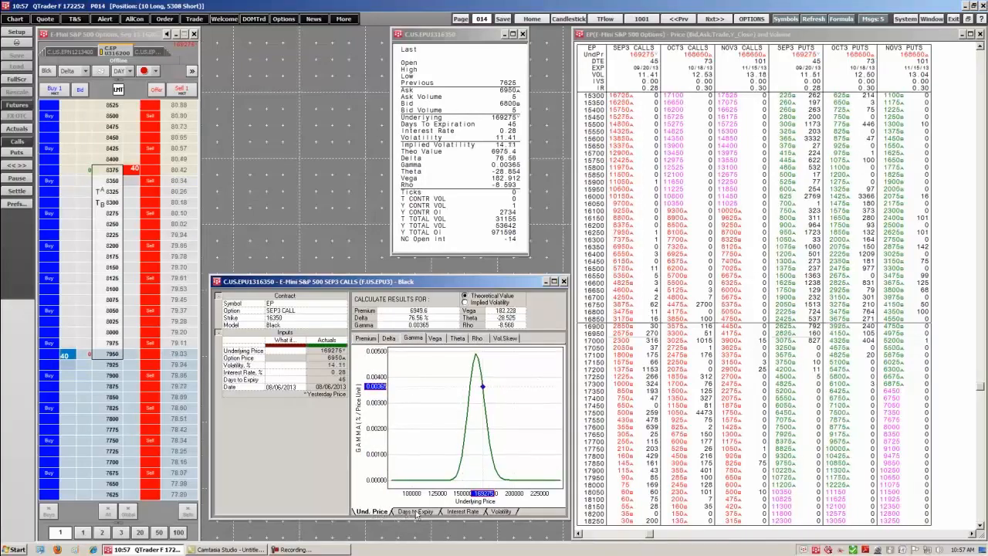
{"action": "left_click", "coordinate": [415, 511]}
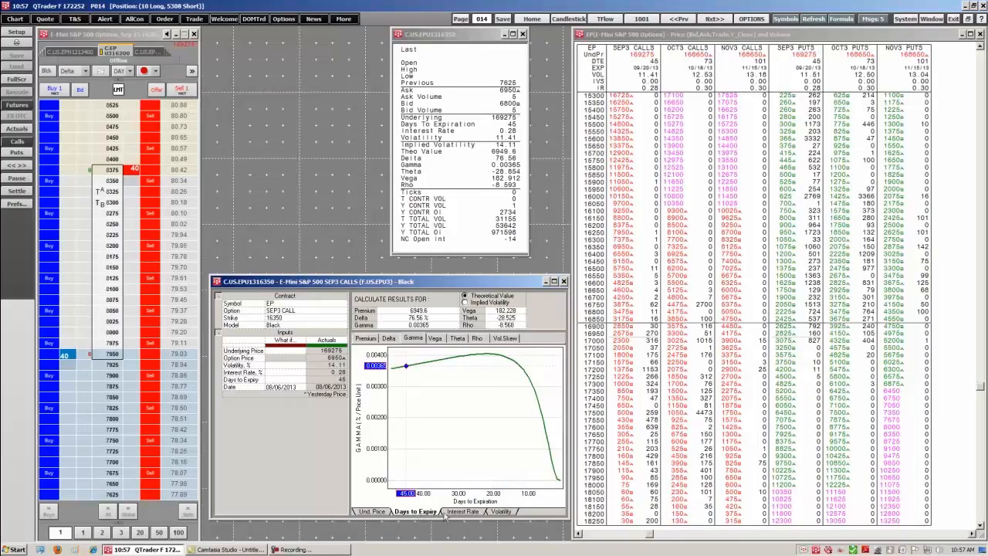
{"action": "left_click", "coordinate": [501, 511]}
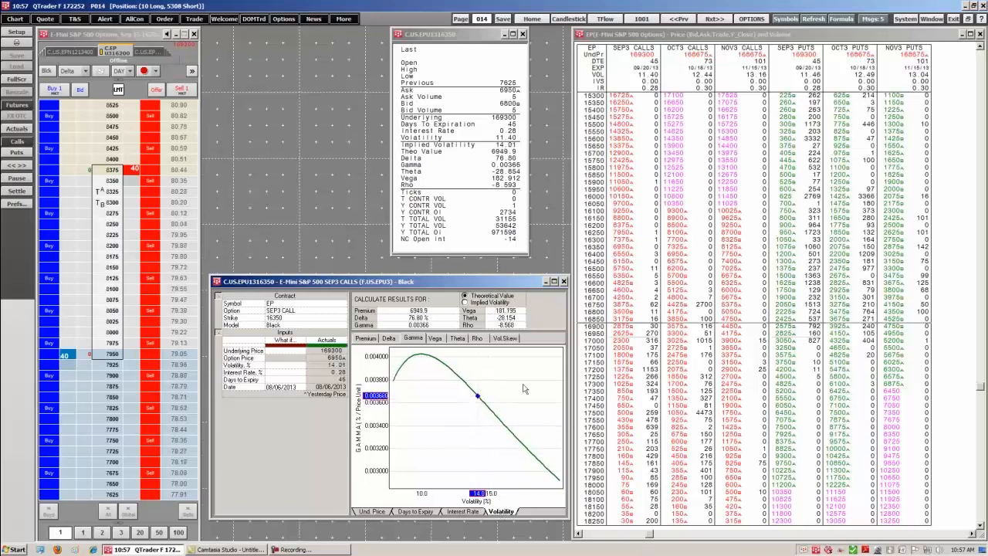
{"action": "left_click", "coordinate": [504, 338]}
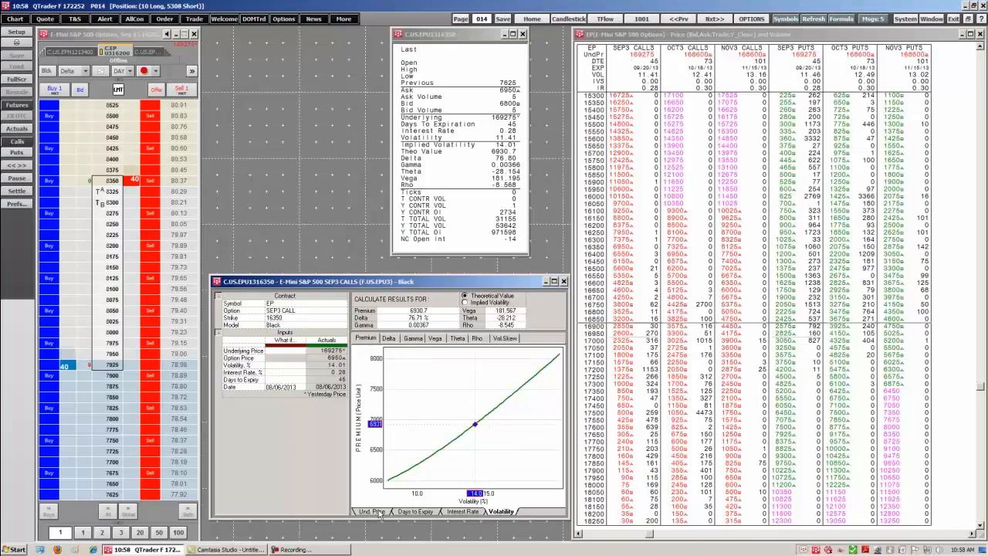
{"action": "left_click", "coordinate": [371, 511]}
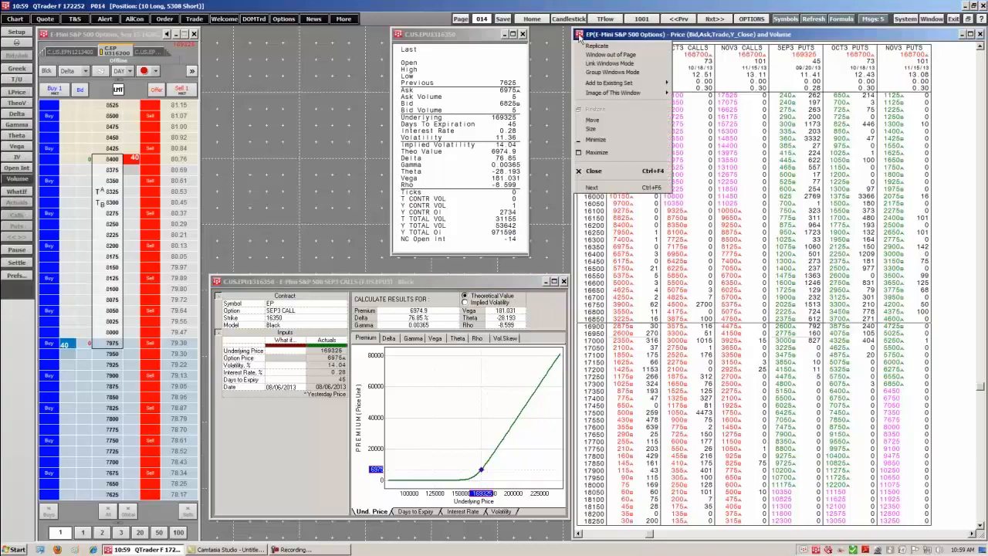
{"action": "mouse_move", "coordinate": [609, 63]}
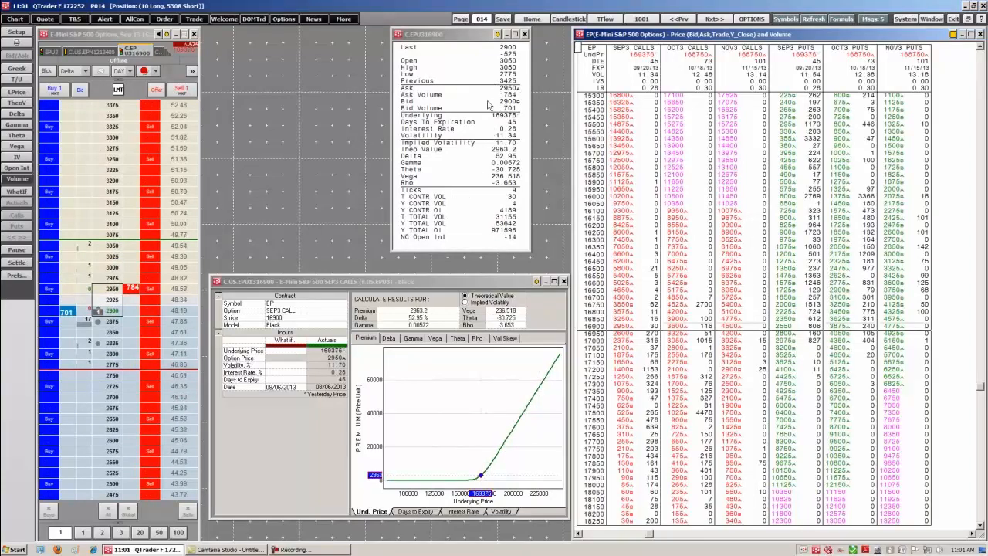
{"action": "mouse_move", "coordinate": [388, 284]}
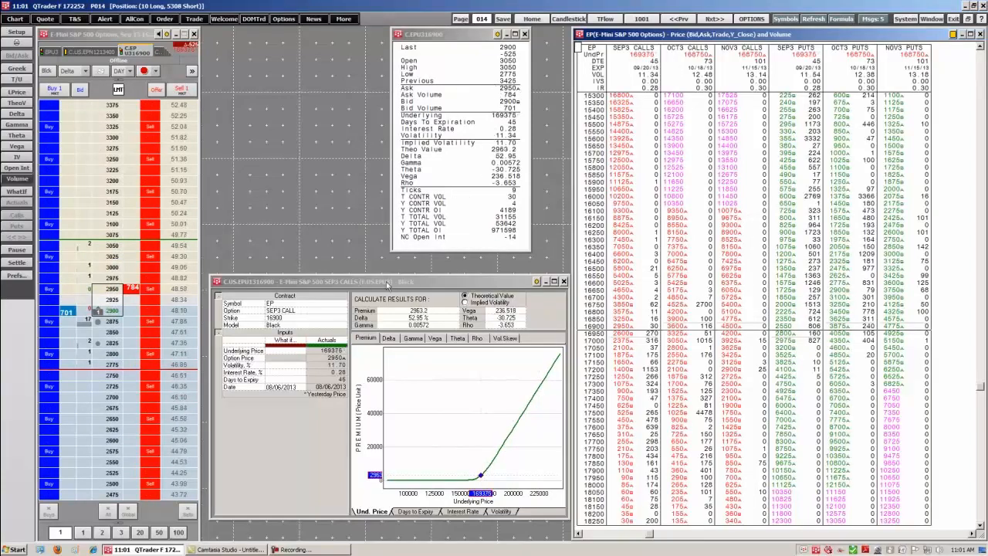